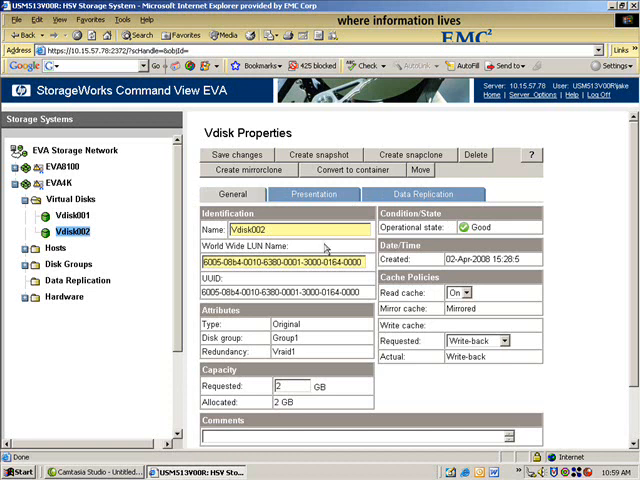
{"action": "mouse_move", "coordinate": [320, 131]}
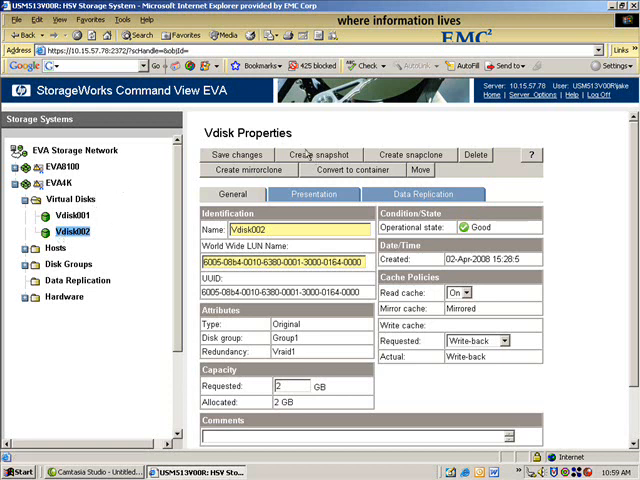
Step: Abandon a draft fully-allocated snapshot of Vdisk002, then open EVA4K's Virtual Disks folder
{"action": "left_click", "coordinate": [318, 155]}
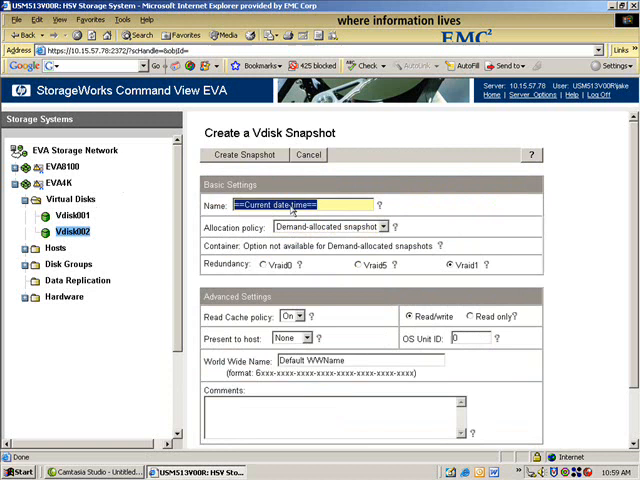
{"action": "type", "text": "Snap01"}
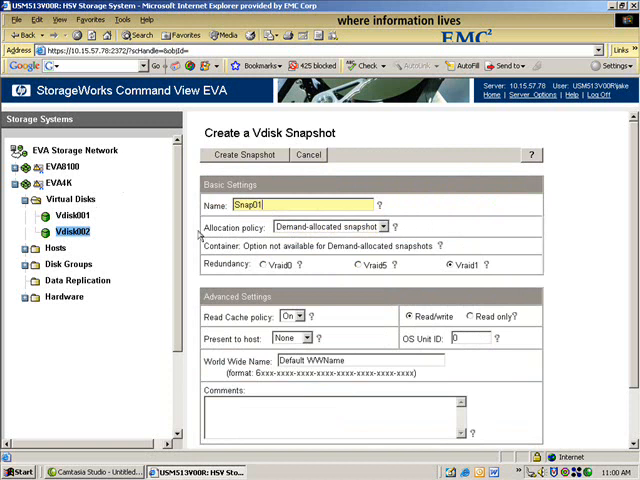
{"action": "left_click", "coordinate": [383, 226]}
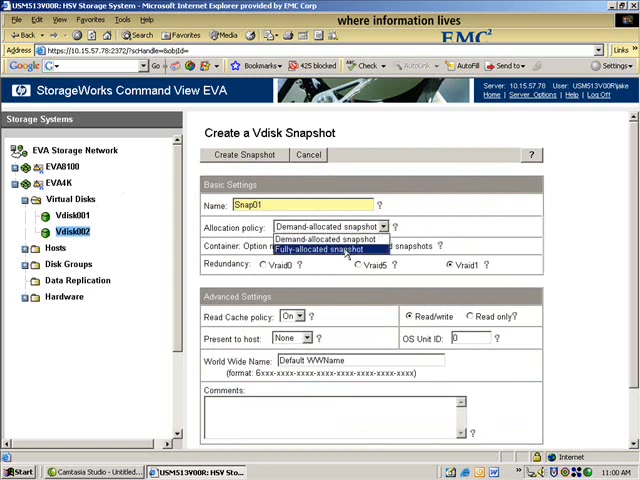
{"action": "left_click", "coordinate": [323, 249]}
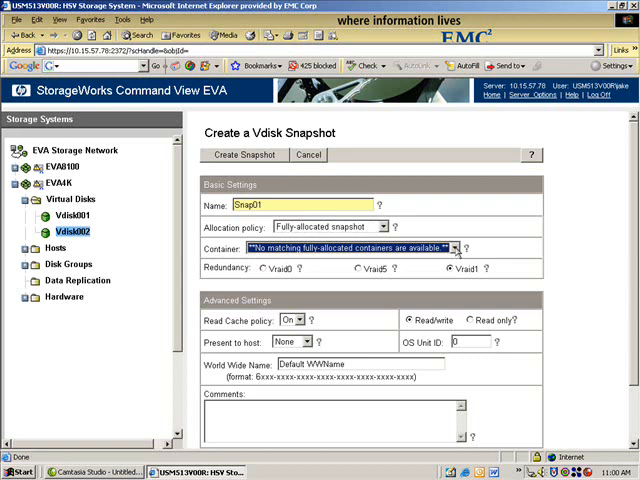
{"action": "mouse_move", "coordinate": [318, 162]}
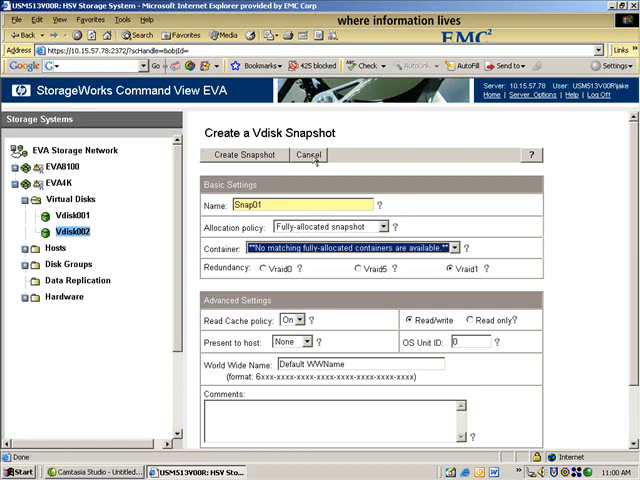
{"action": "left_click", "coordinate": [309, 155]}
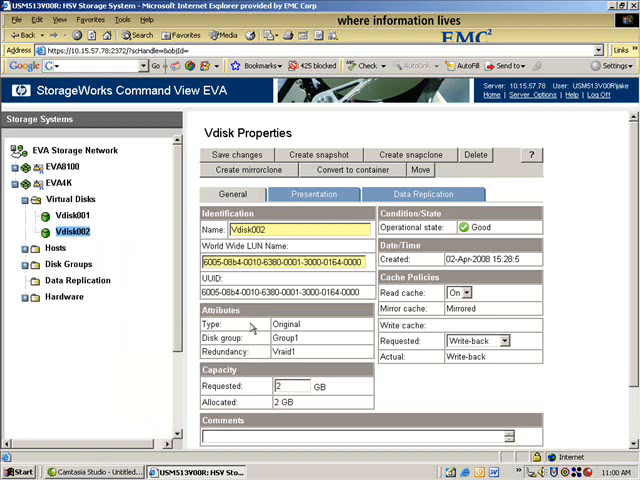
{"action": "mouse_move", "coordinate": [248, 344]}
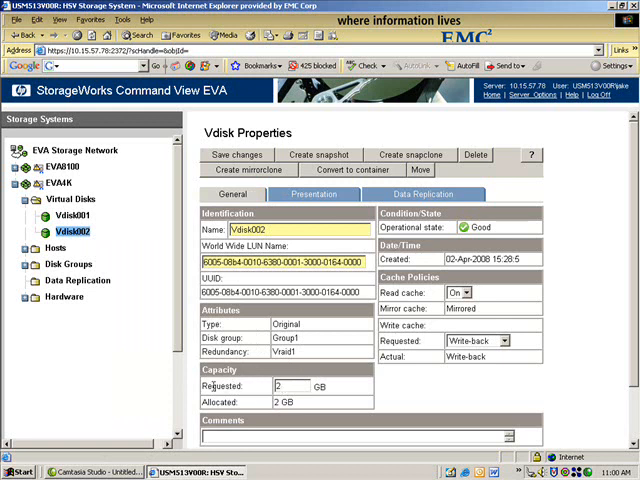
{"action": "mouse_move", "coordinate": [248, 395]}
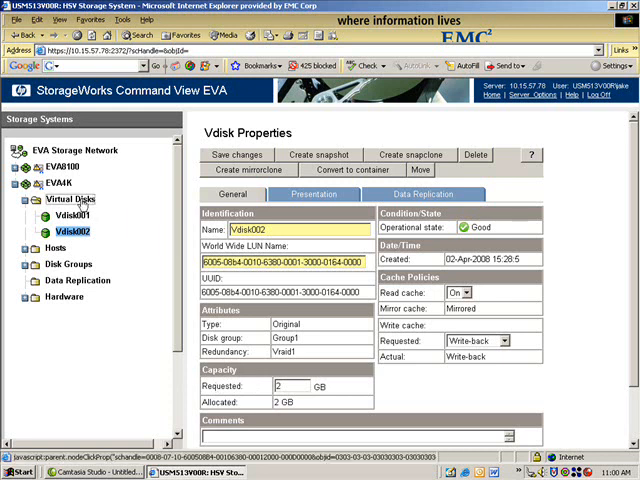
{"action": "left_click", "coordinate": [71, 199]}
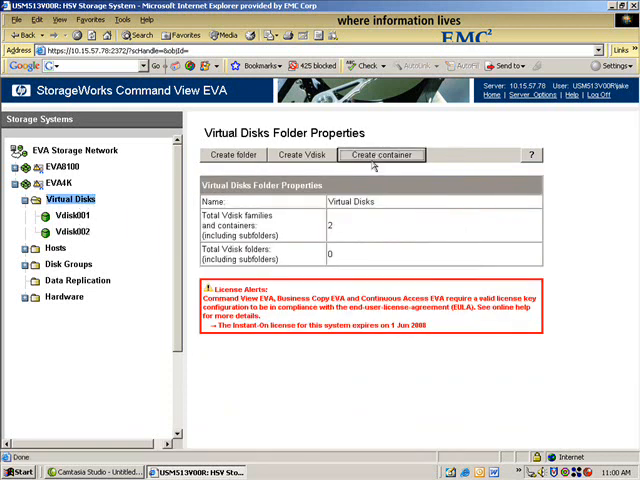
Step: Create a 2 GB Vraid1 Container001 in Group1, then reopen Vdisk002's properties
{"action": "left_click", "coordinate": [381, 155]}
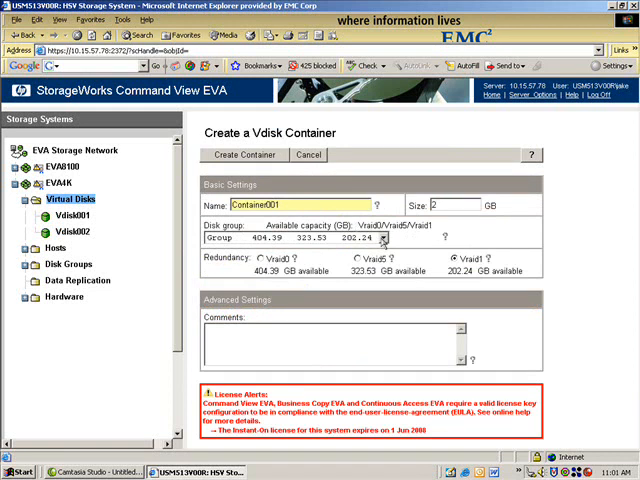
{"action": "left_click", "coordinate": [381, 238]}
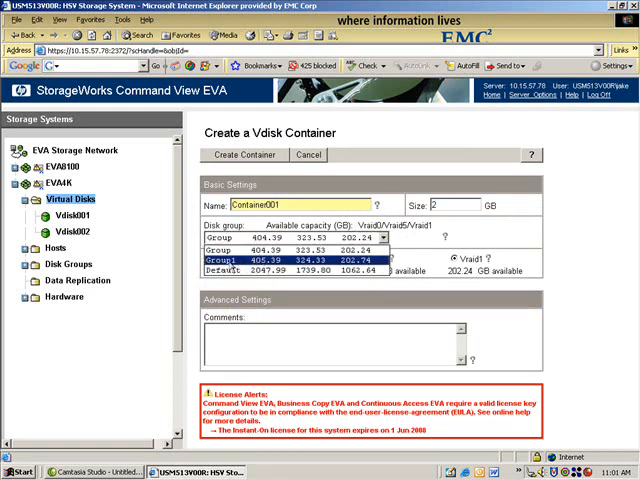
{"action": "left_click", "coordinate": [295, 262]}
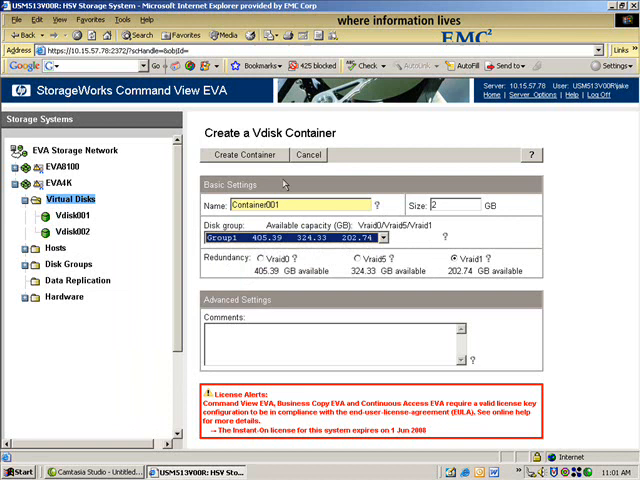
{"action": "left_click", "coordinate": [243, 155]}
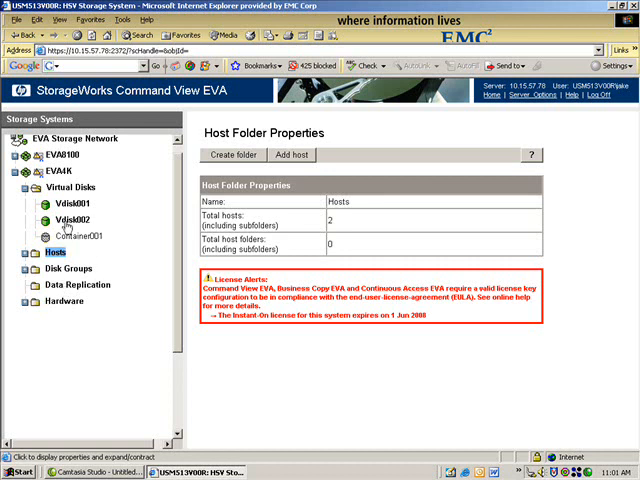
{"action": "left_click", "coordinate": [75, 219]}
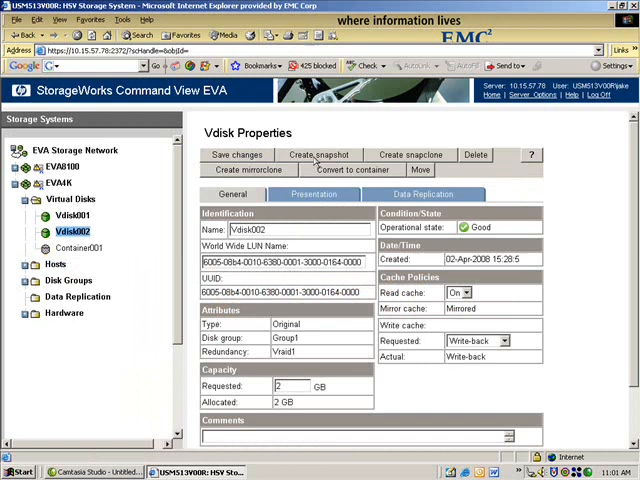
Step: Create fully-allocated snapshot Snap01 of Vdisk002 in Container001, accepting the cache warning
{"action": "left_click", "coordinate": [320, 155]}
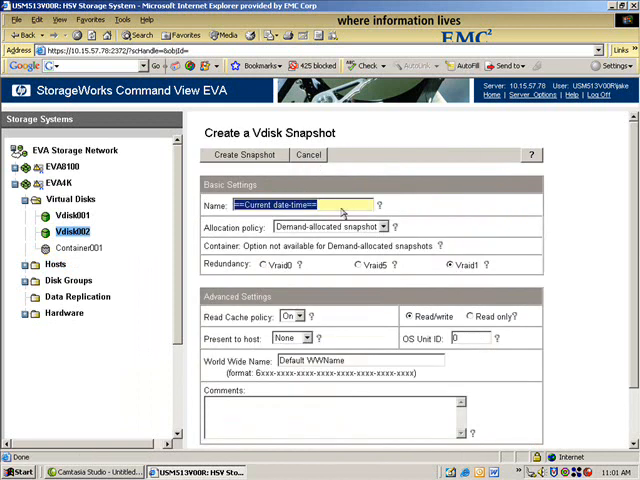
{"action": "type", "text": "Snap01"}
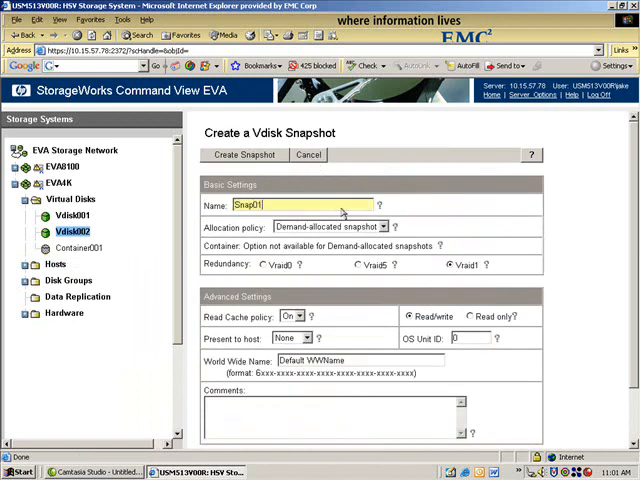
{"action": "left_click", "coordinate": [383, 226]}
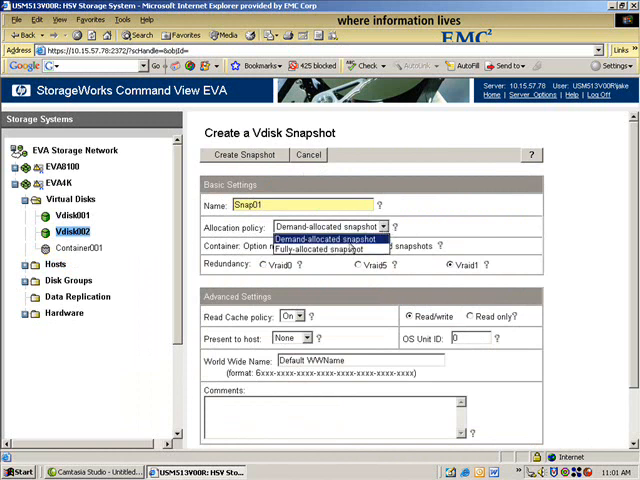
{"action": "left_click", "coordinate": [330, 238]}
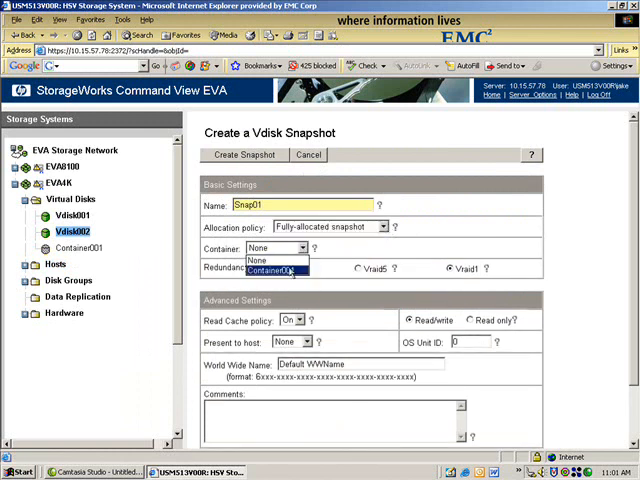
{"action": "left_click", "coordinate": [278, 270]}
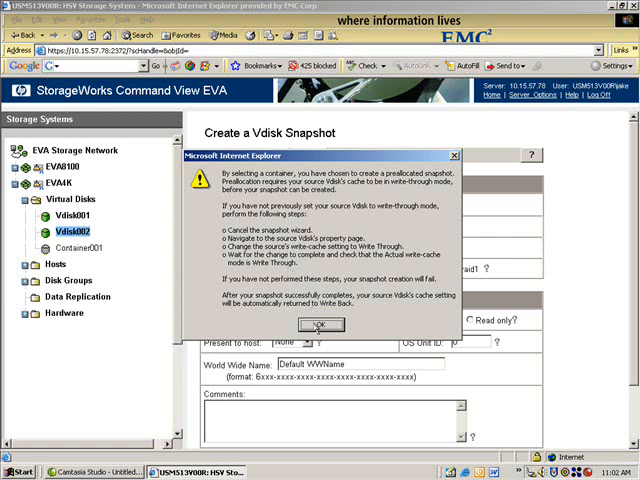
{"action": "left_click", "coordinate": [321, 325]}
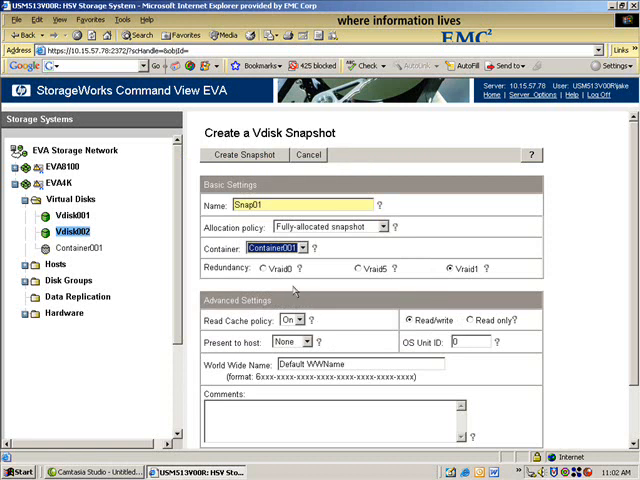
{"action": "left_click", "coordinate": [243, 155]}
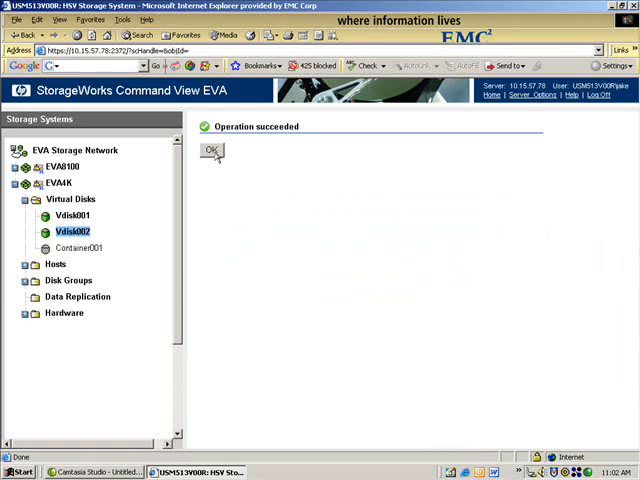
{"action": "left_click", "coordinate": [211, 151]}
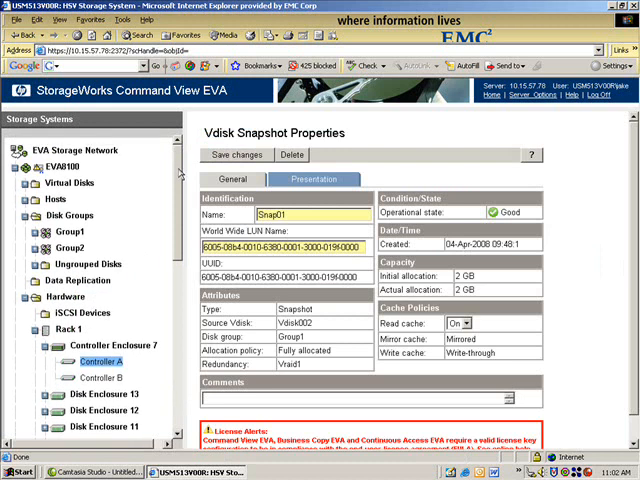
{"action": "mouse_move", "coordinate": [64, 207]}
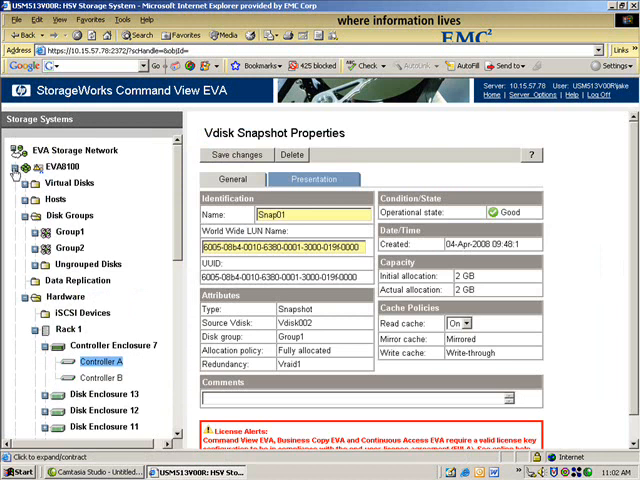
Step: Collapse EVA8100, expand EVA4K's Virtual Disks folder, and reopen Vdisk002's properties
{"action": "left_click", "coordinate": [62, 167]}
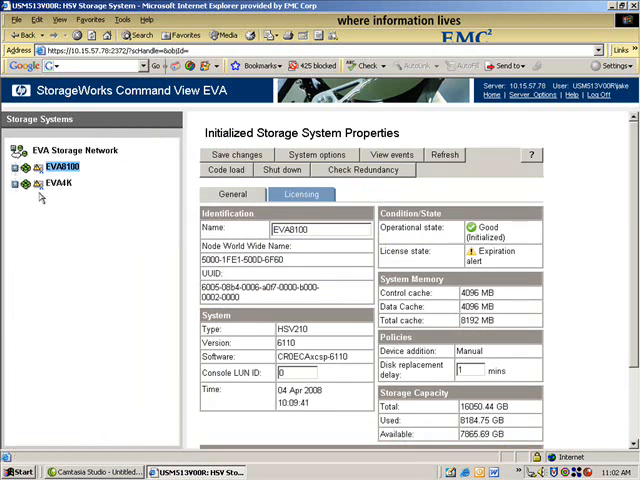
{"action": "left_click", "coordinate": [58, 182]}
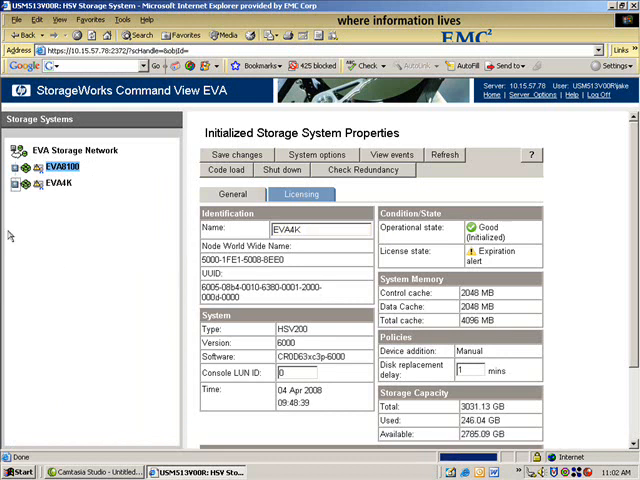
{"action": "left_click", "coordinate": [20, 183]}
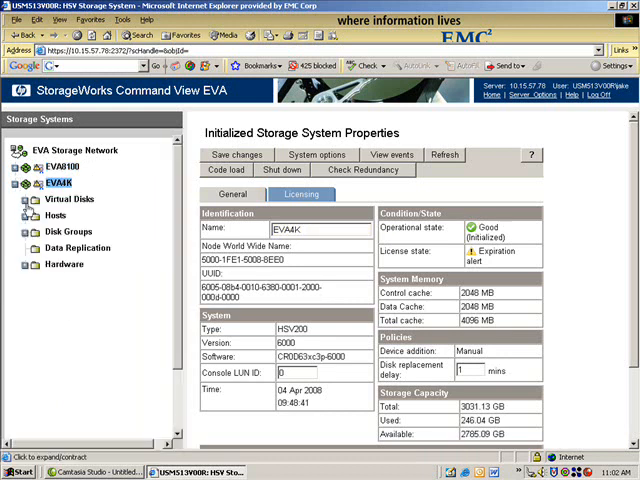
{"action": "left_click", "coordinate": [69, 199]}
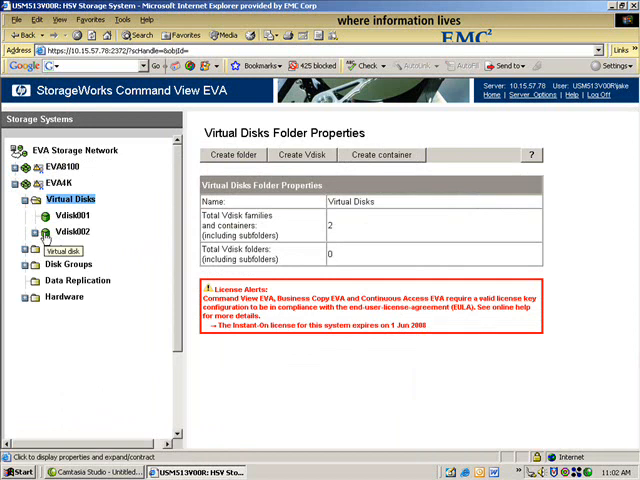
{"action": "left_click", "coordinate": [73, 231]}
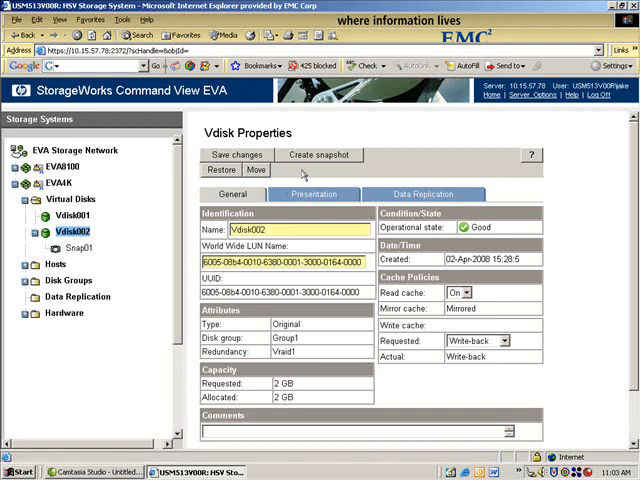
{"action": "mouse_move", "coordinate": [318, 160]}
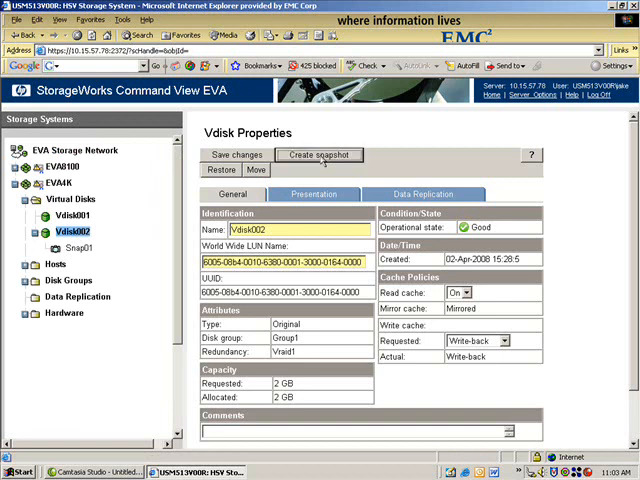
Step: Start a second snapshot of Vdisk002 and cancel it, leaving Snap01 unchanged
{"action": "left_click", "coordinate": [319, 155]}
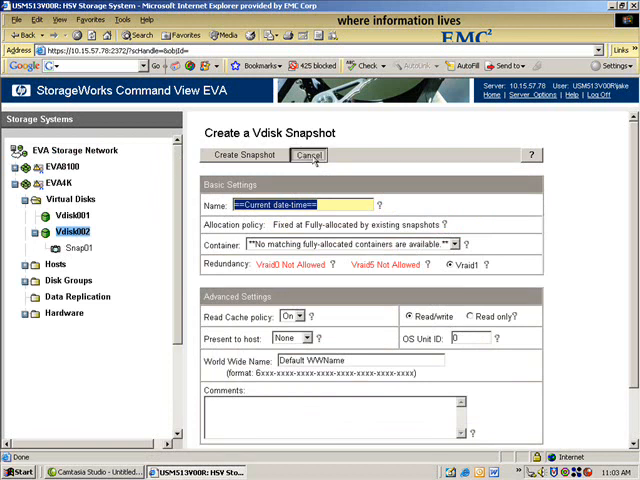
{"action": "left_click", "coordinate": [309, 155]}
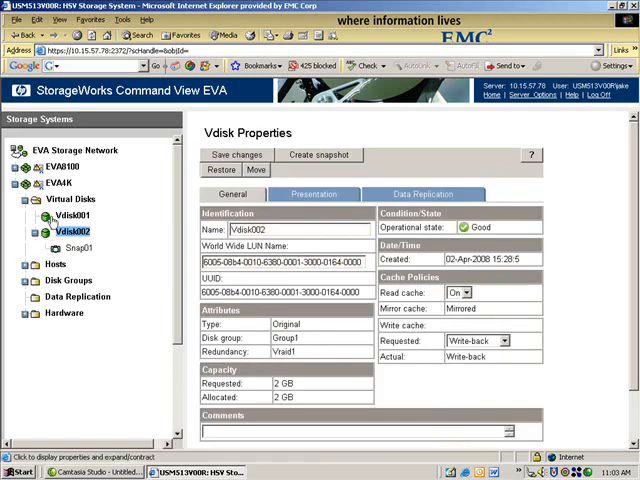
{"action": "left_click", "coordinate": [72, 215]}
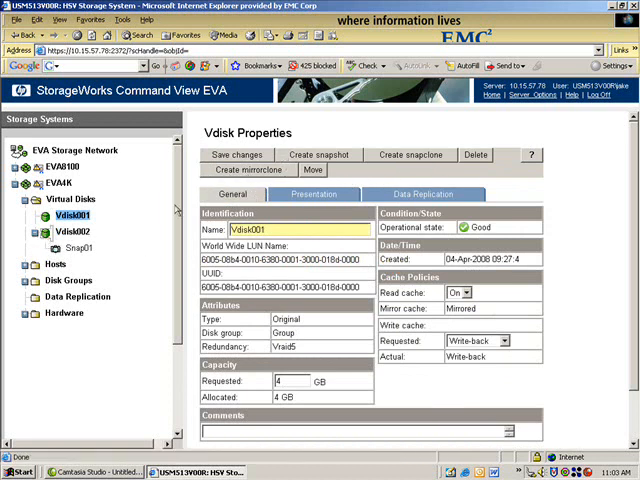
{"action": "left_click", "coordinate": [72, 231]}
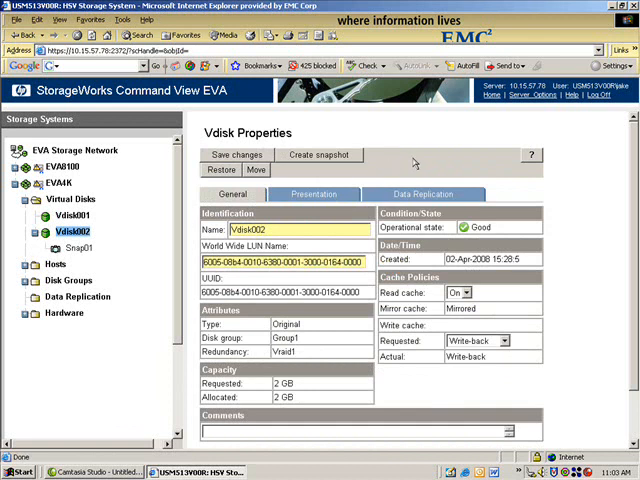
{"action": "mouse_move", "coordinate": [414, 162]}
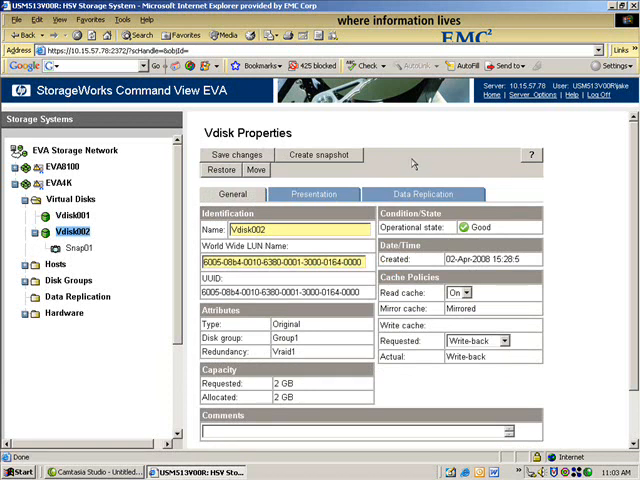